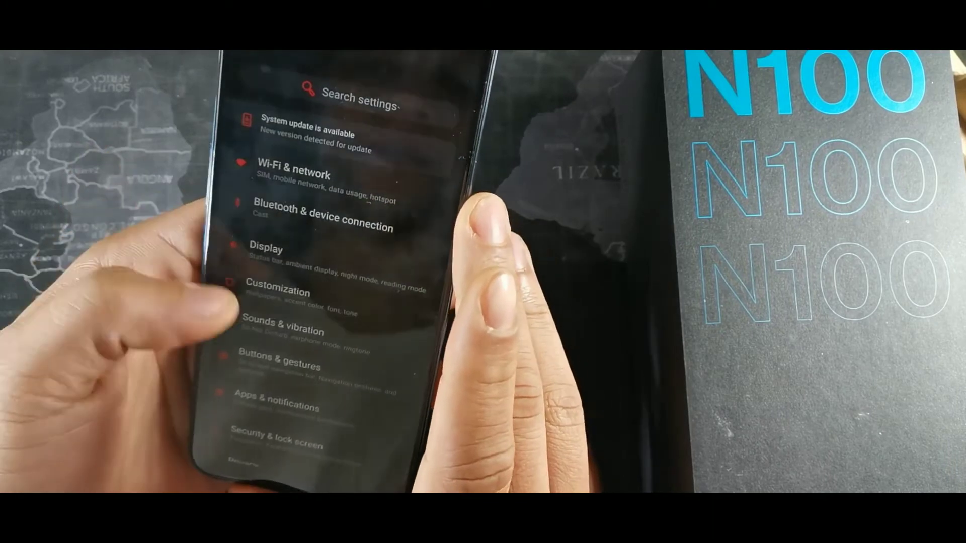
- Open Customization and then its Tone tile to show the Select tone page
{"action": "scroll", "scroll_direction": "down", "scroll_amount": 3}
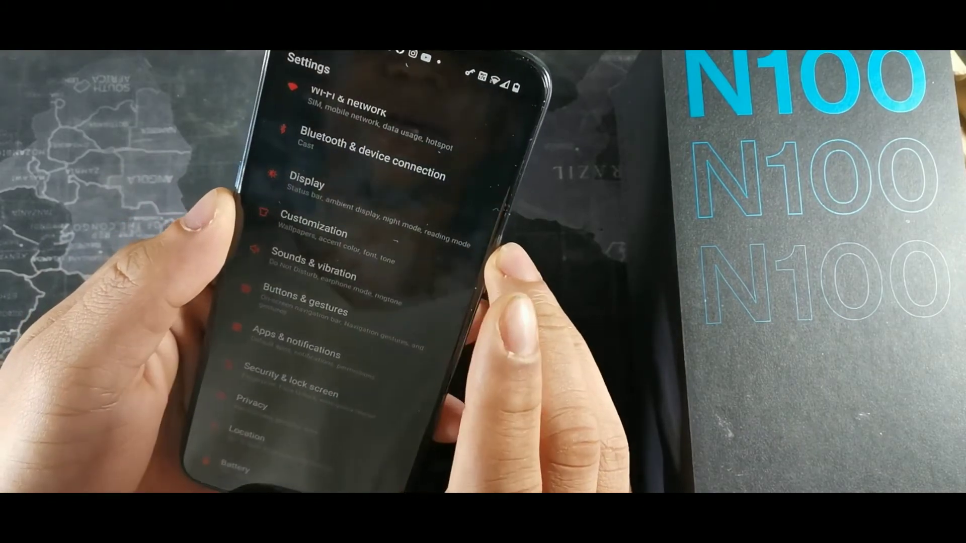
{"action": "left_click", "coordinate": [314, 232]}
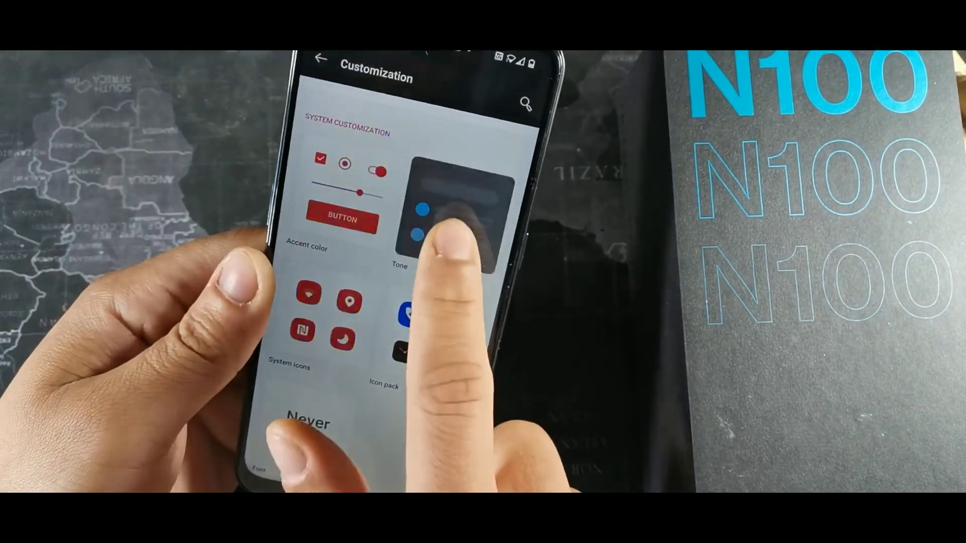
{"action": "left_click", "coordinate": [463, 213]}
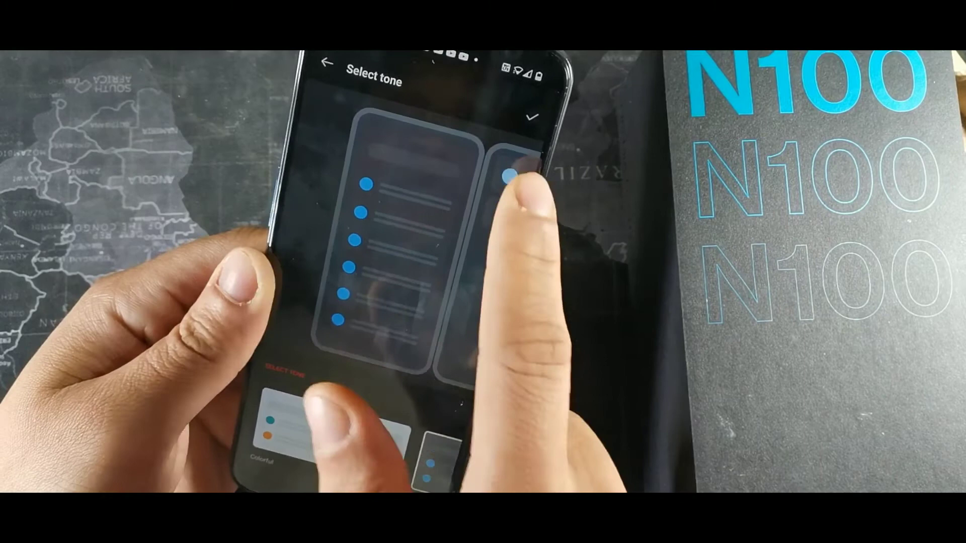